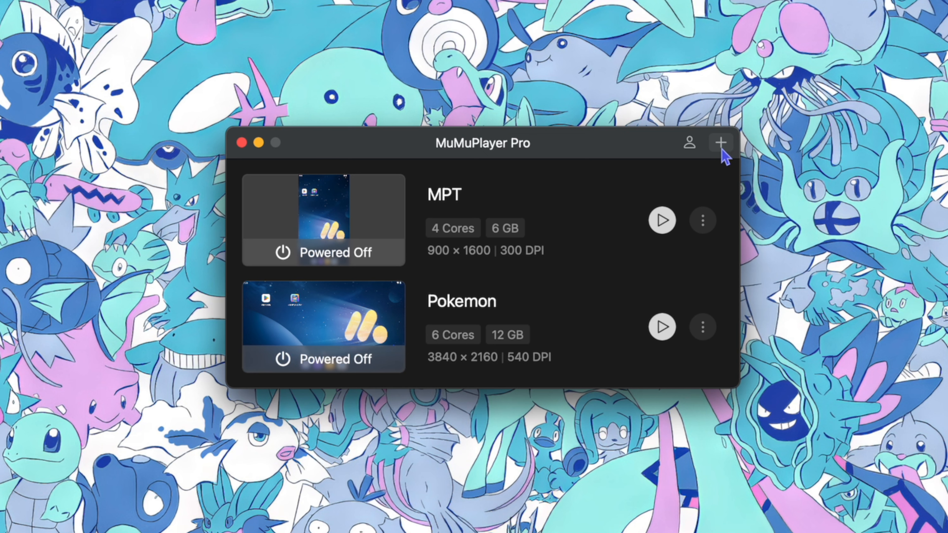
# Create a new Android device and rename it Pokemon1 in its settings
pyautogui.click(720, 143)
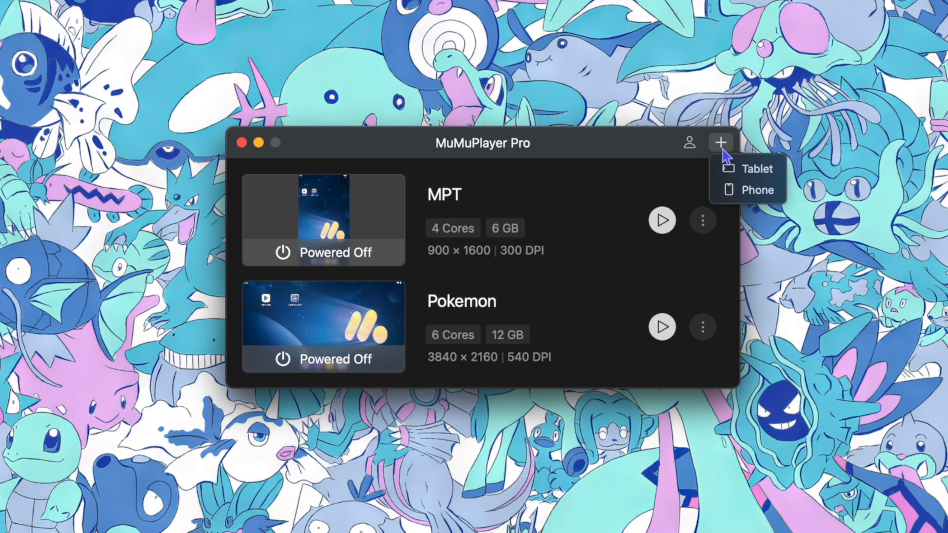
pyautogui.moveTo(747, 190)
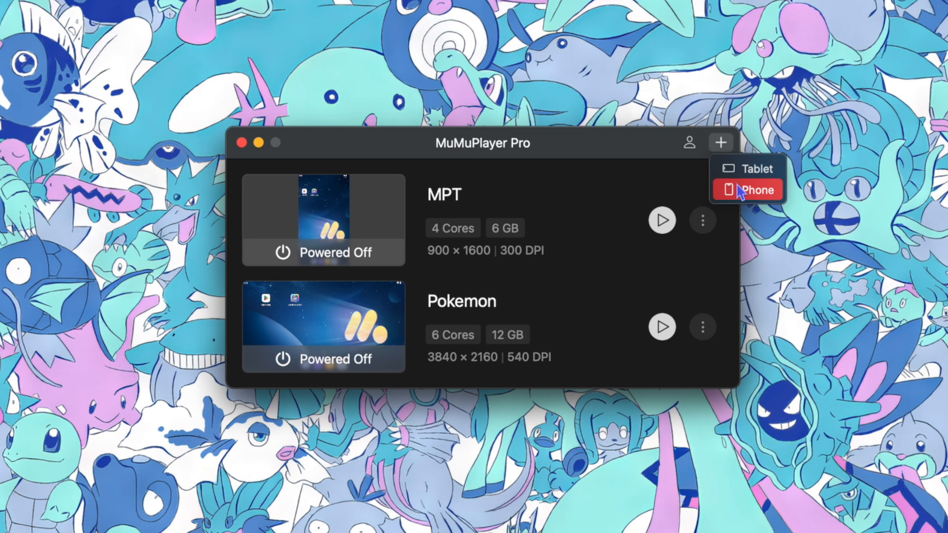
pyautogui.click(759, 189)
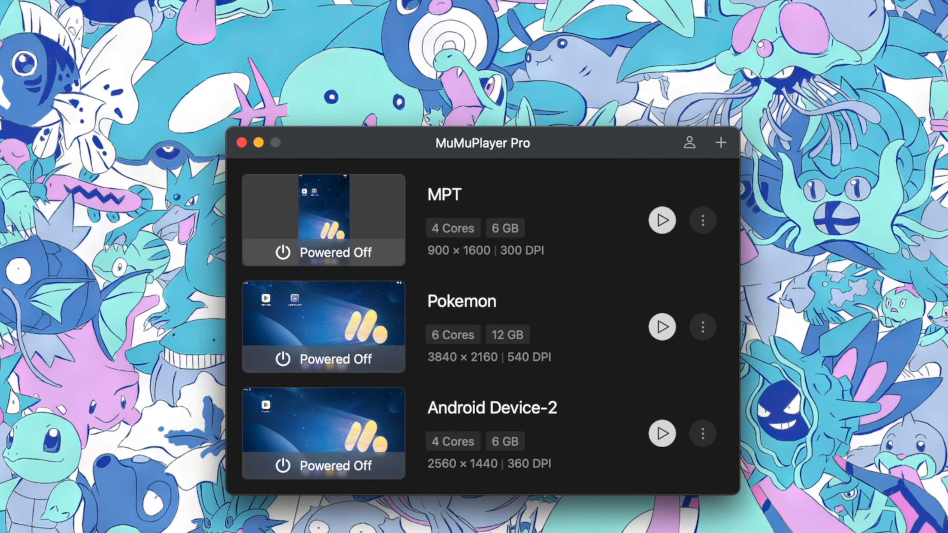
pyautogui.moveTo(719, 438)
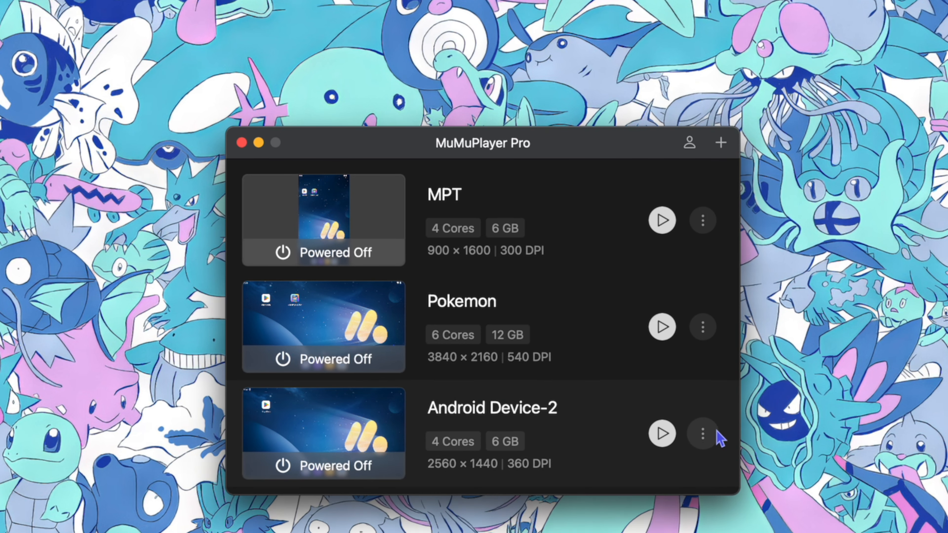
pyautogui.moveTo(735, 465)
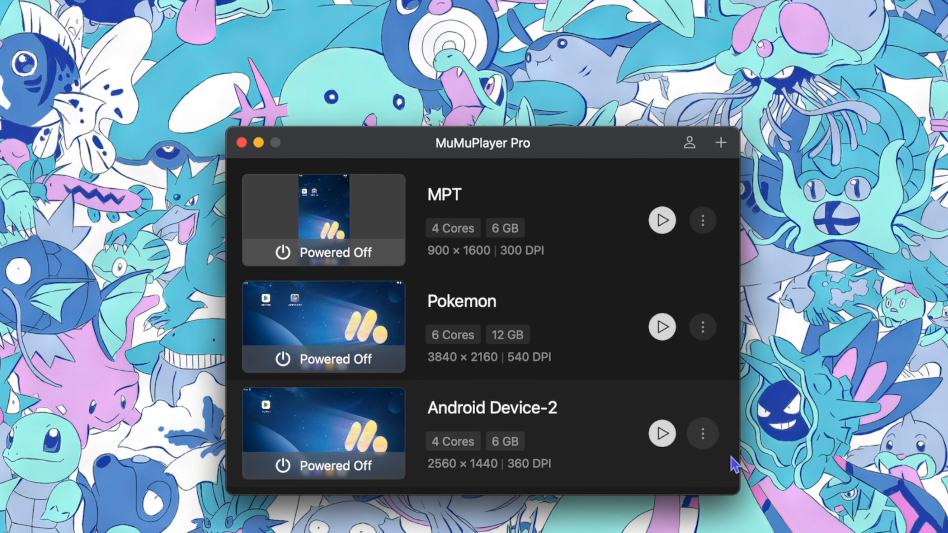
pyautogui.click(702, 433)
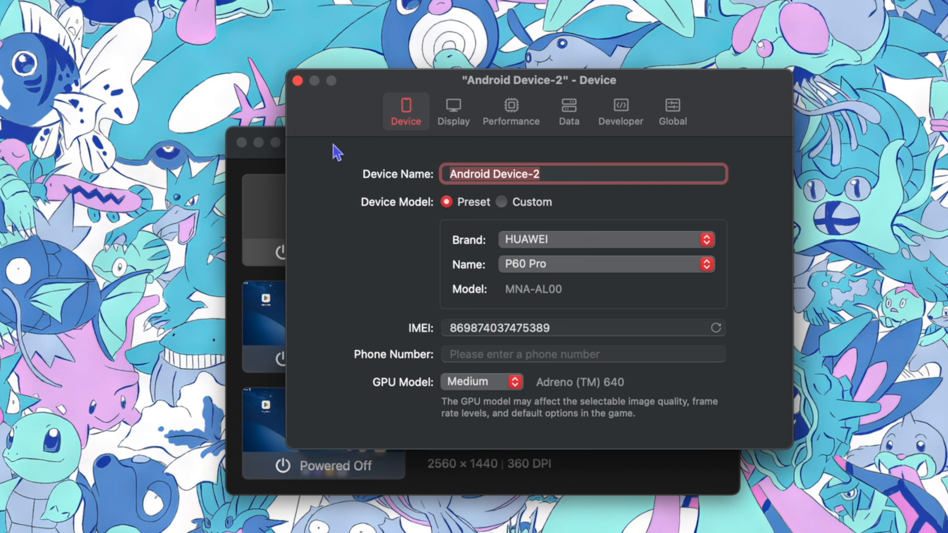
pyautogui.write('Pokemon1')
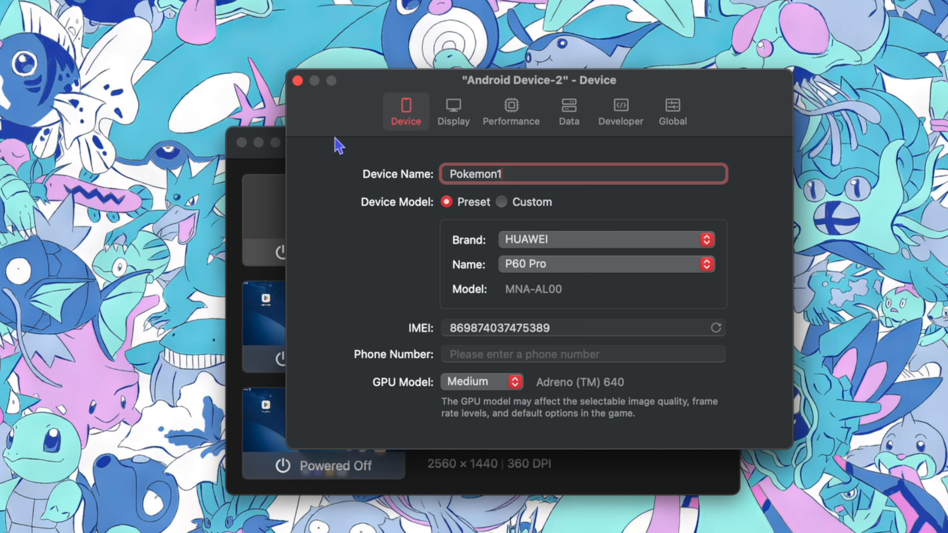
pyautogui.moveTo(537, 259)
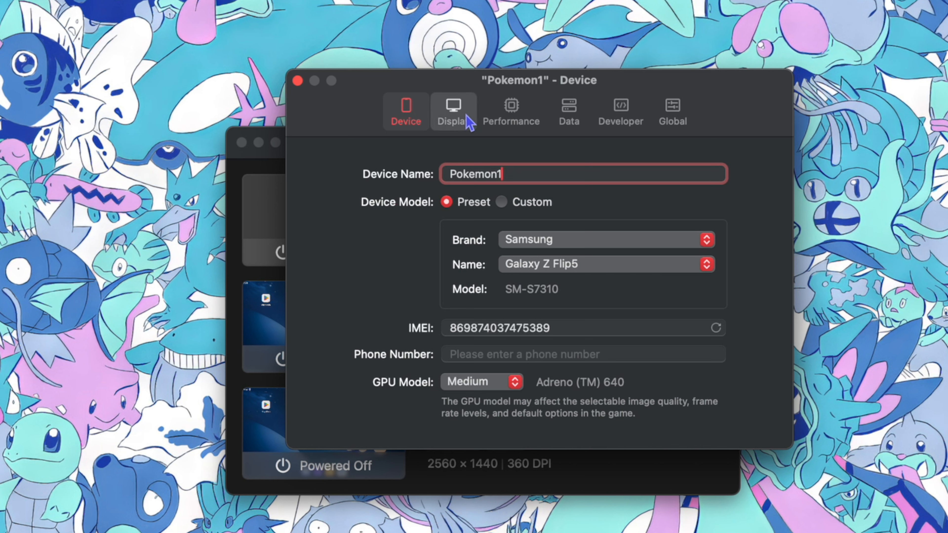
# Show Pokemon1's display settings with the 2560 × 1440 tablet screen size
pyautogui.click(453, 112)
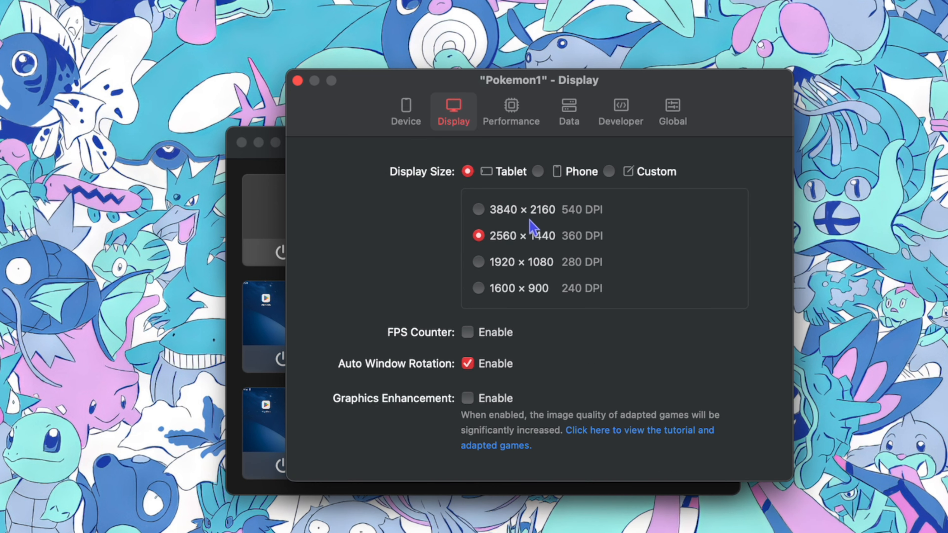
pyautogui.moveTo(550, 248)
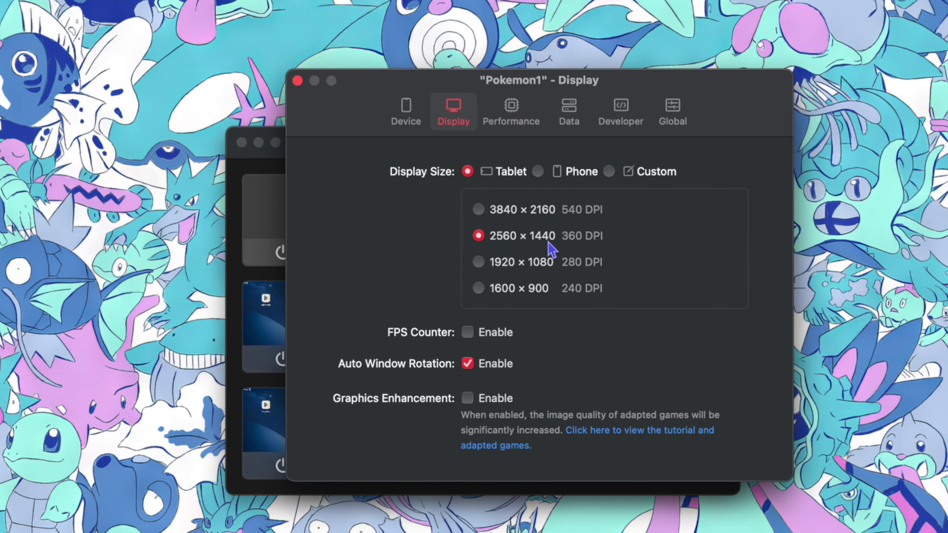
pyautogui.moveTo(440, 328)
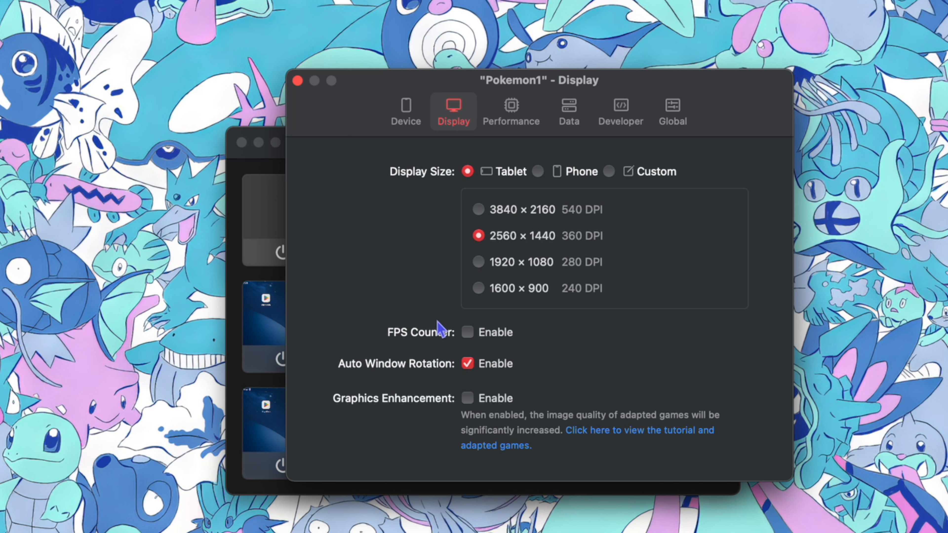
pyautogui.moveTo(376, 373)
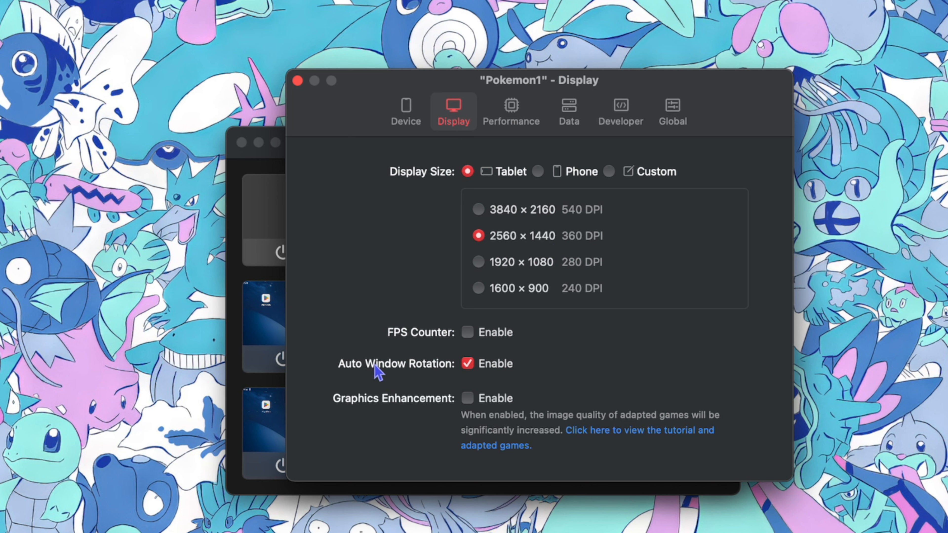
pyautogui.moveTo(452, 369)
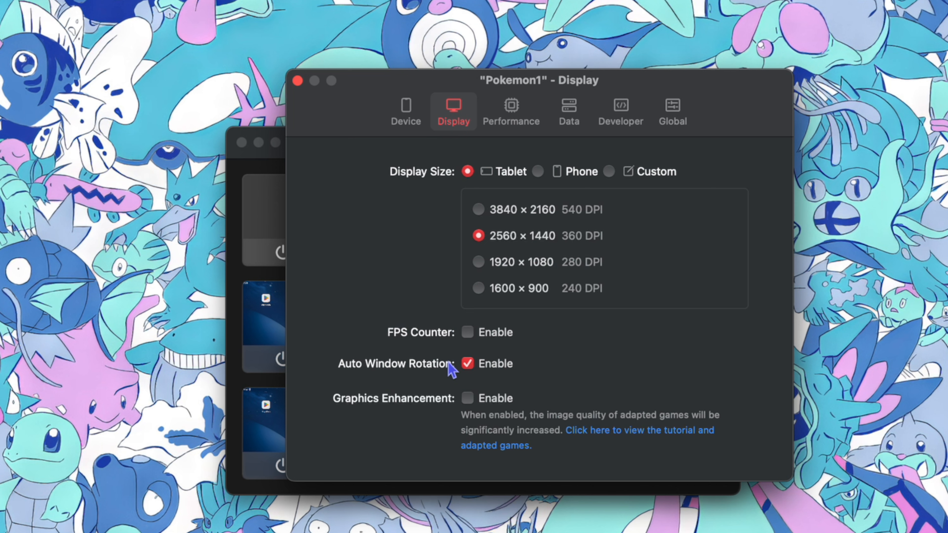
pyautogui.moveTo(412, 404)
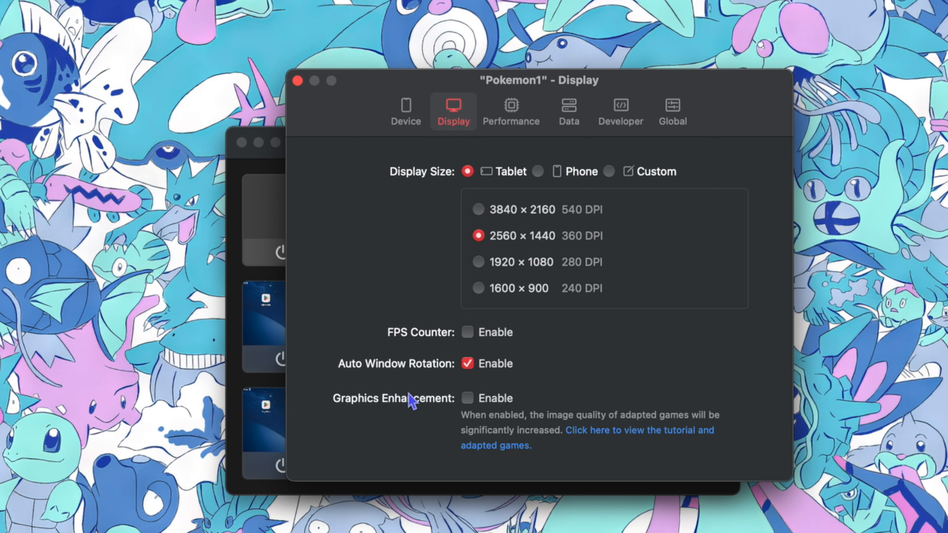
pyautogui.moveTo(435, 402)
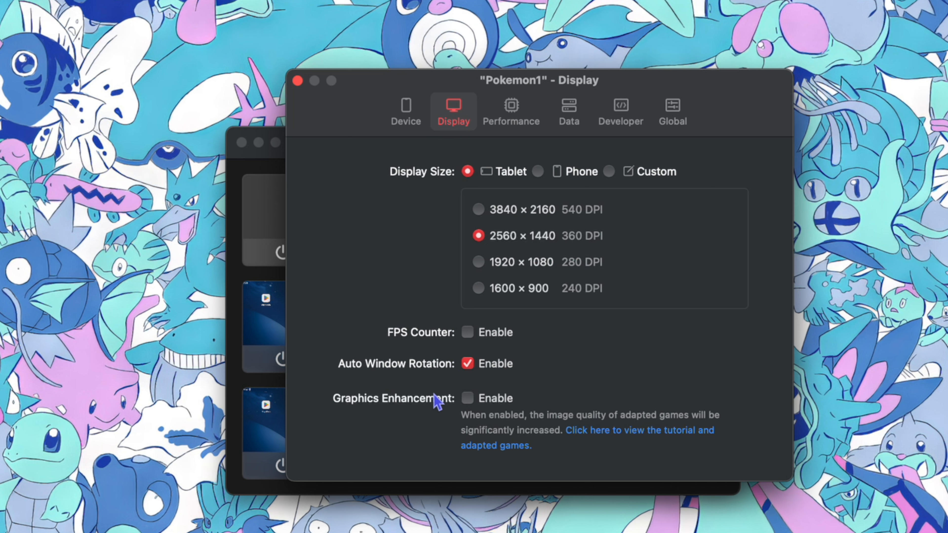
pyautogui.moveTo(510, 111)
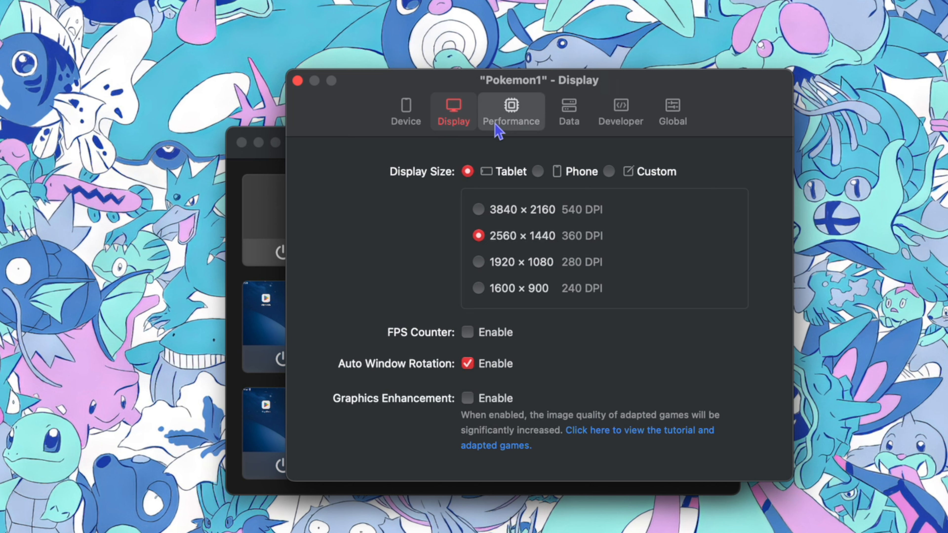
# Choose the High Performance profile (6 cores, 12 GB) for Pokemon1 and close its settings
pyautogui.click(511, 111)
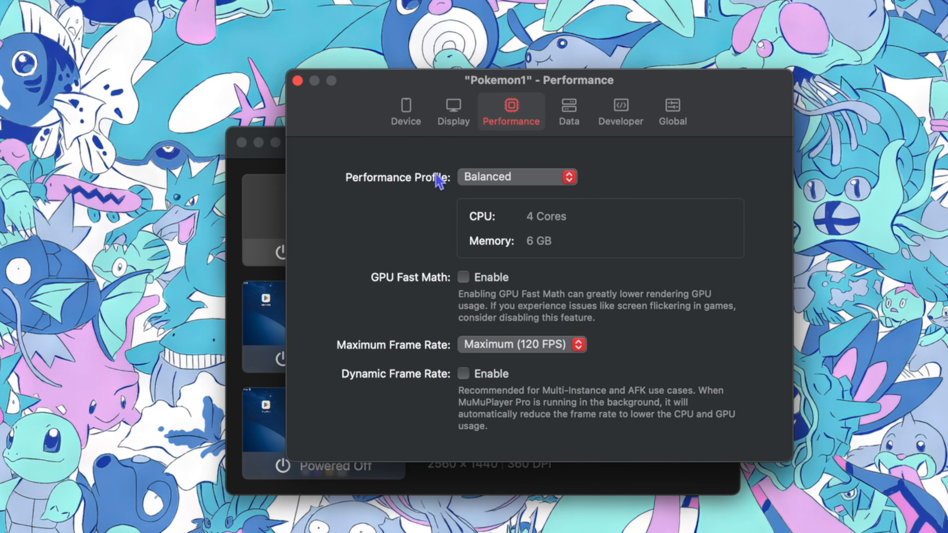
pyautogui.click(516, 176)
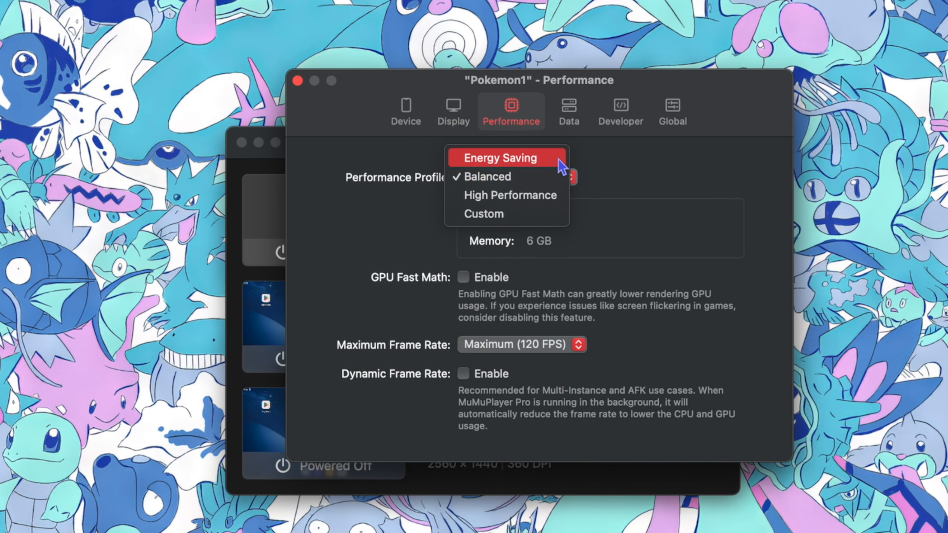
pyautogui.click(510, 194)
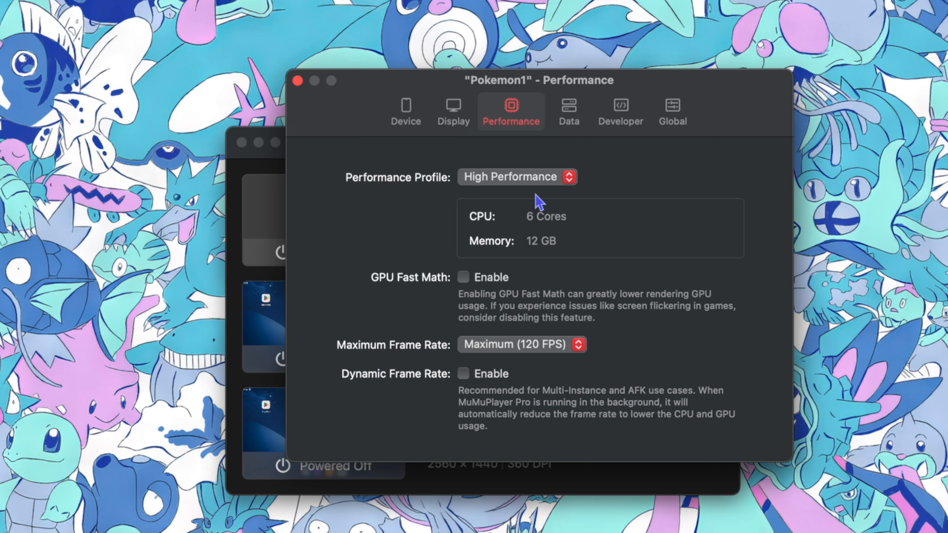
pyautogui.moveTo(545, 227)
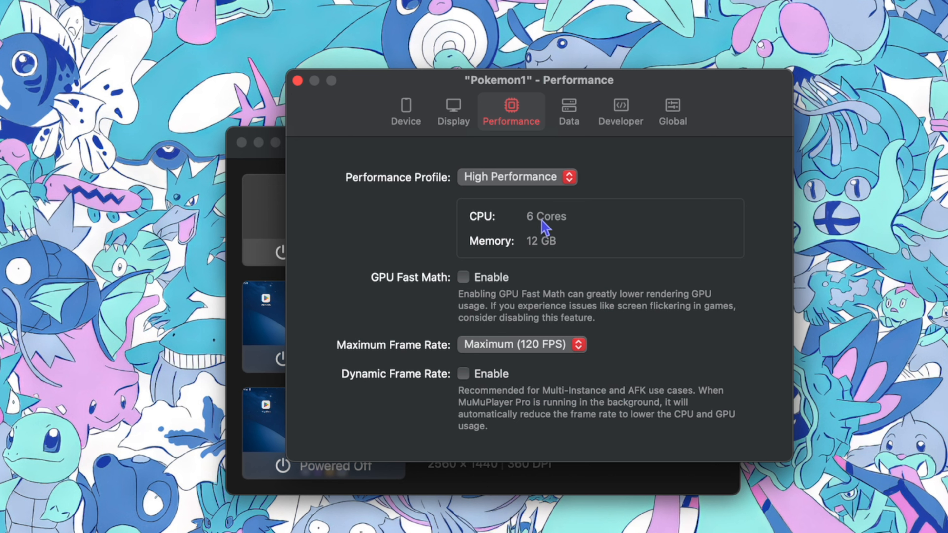
pyautogui.moveTo(560, 272)
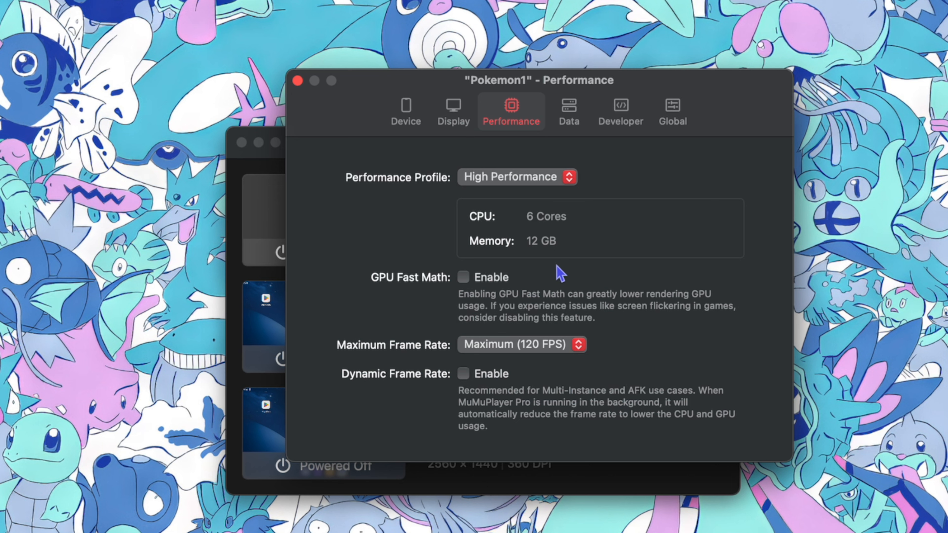
pyautogui.moveTo(383, 291)
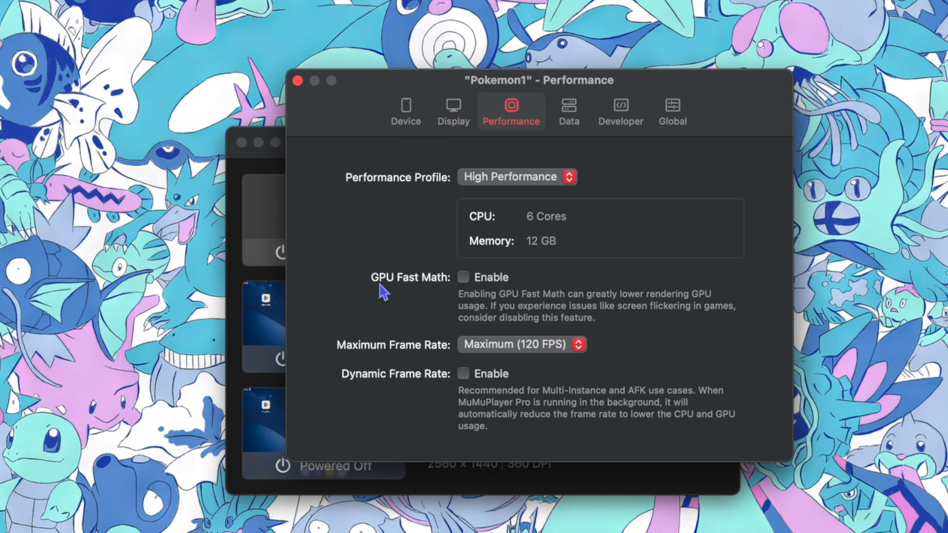
pyautogui.moveTo(405, 288)
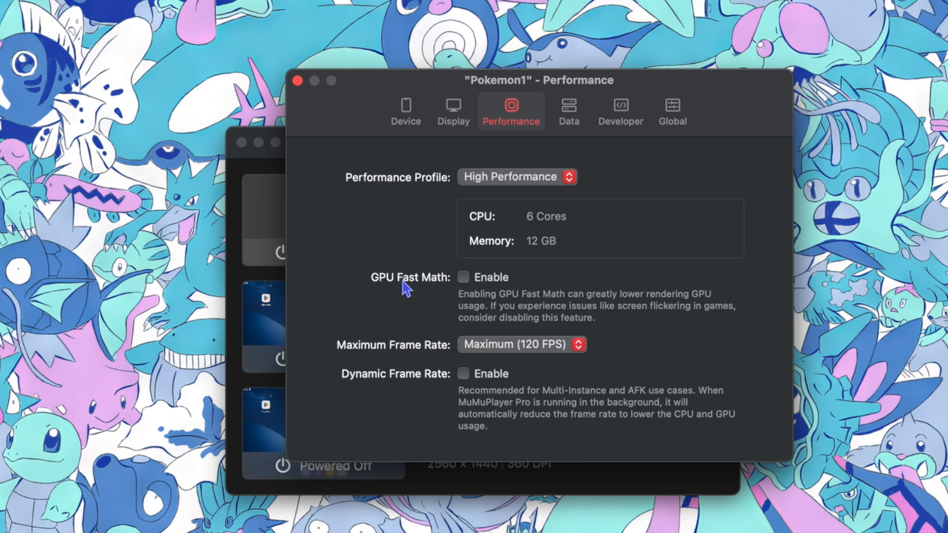
pyautogui.moveTo(458, 362)
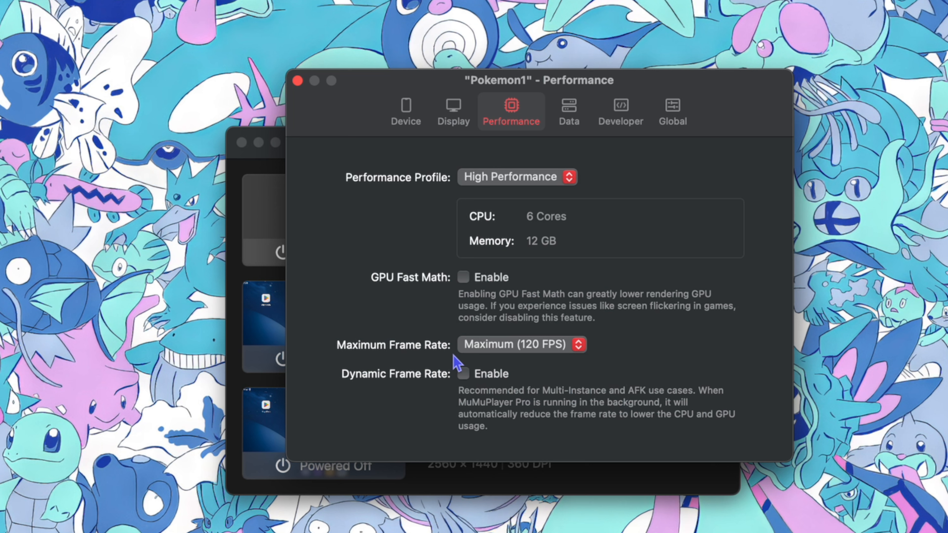
pyautogui.moveTo(401, 394)
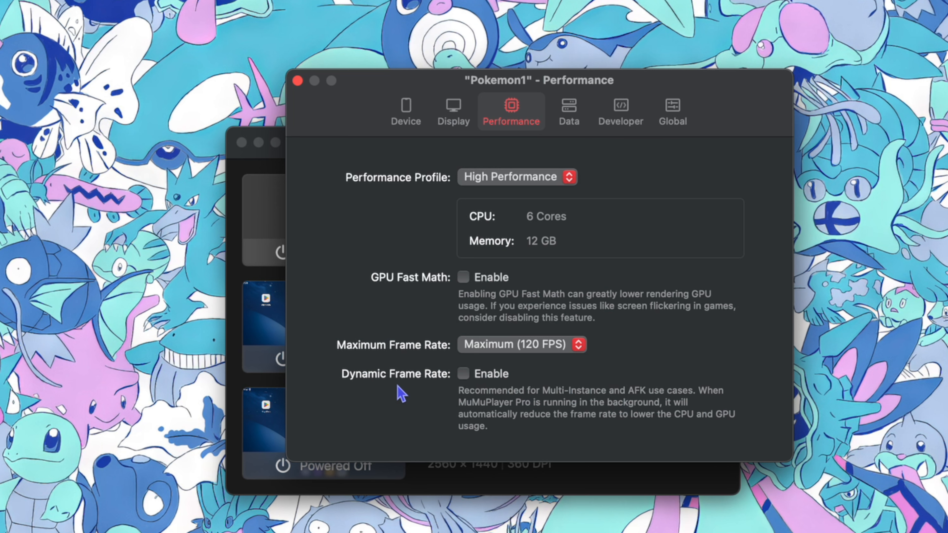
pyautogui.moveTo(297, 80)
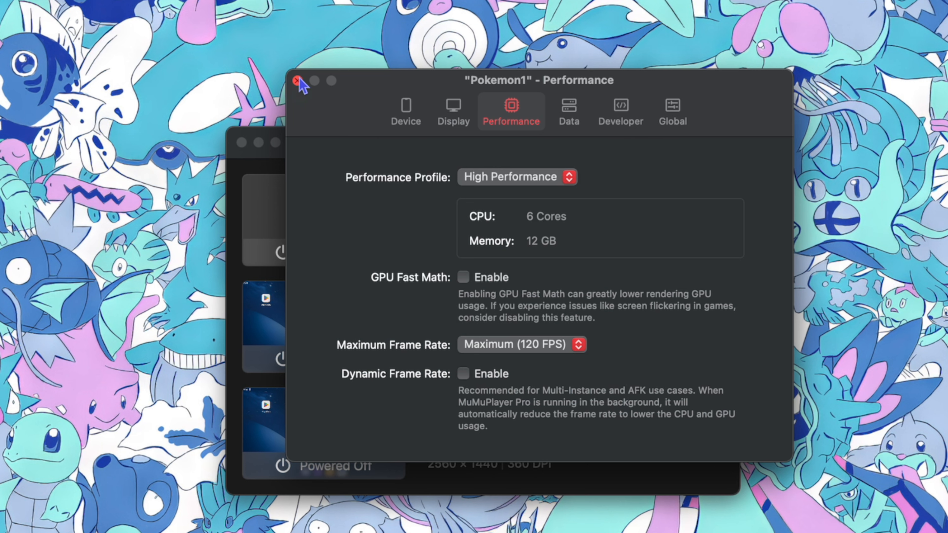
pyautogui.click(298, 80)
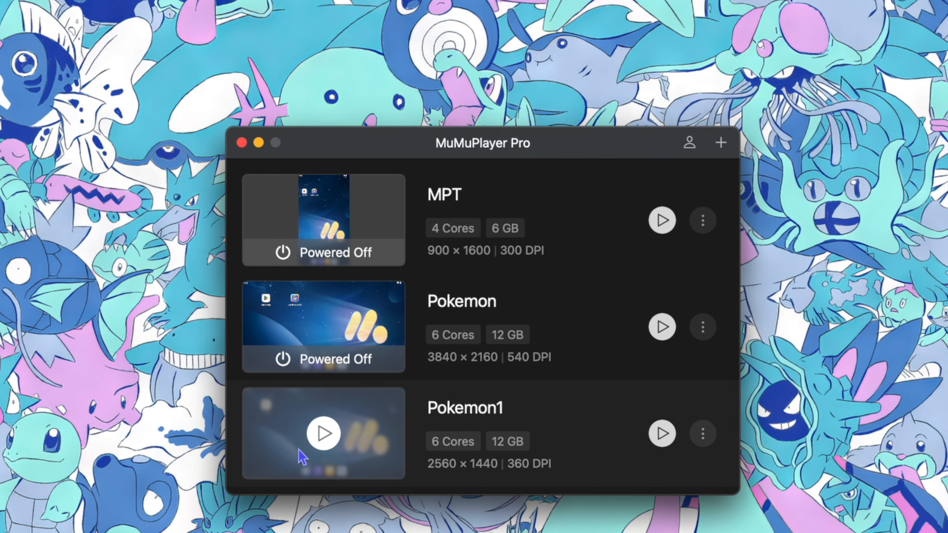
# Launch Pokemon1, sign in to Google Play and install Pokémon TCG Pocket
pyautogui.click(323, 434)
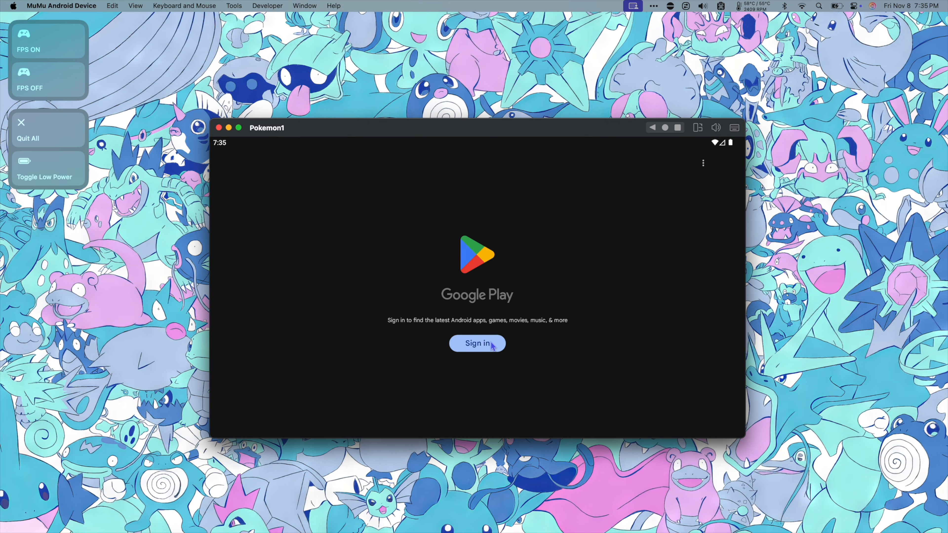
pyautogui.click(478, 343)
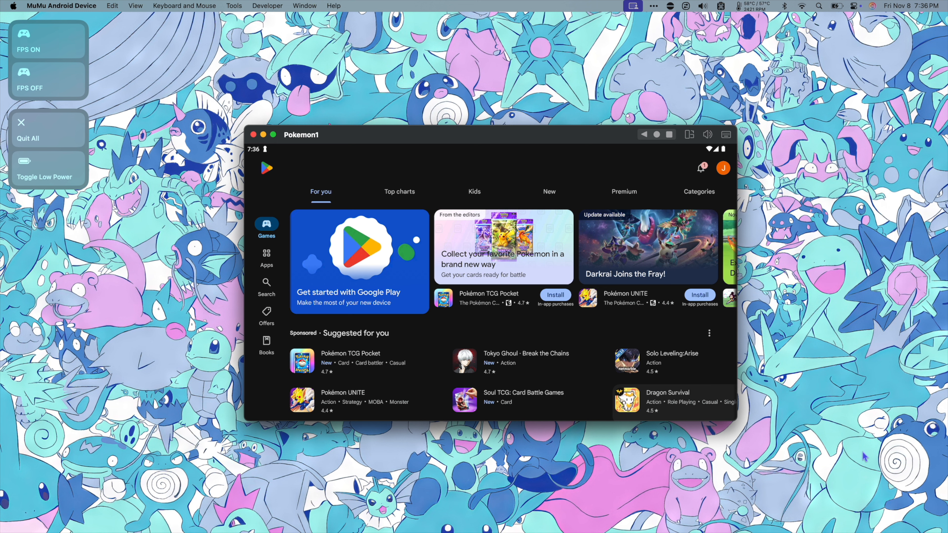
pyautogui.click(490, 296)
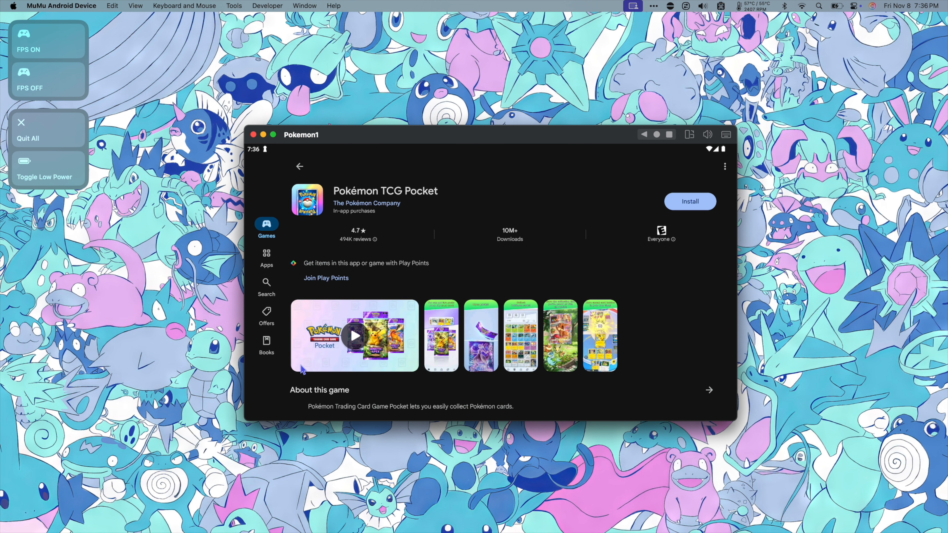
pyautogui.click(690, 202)
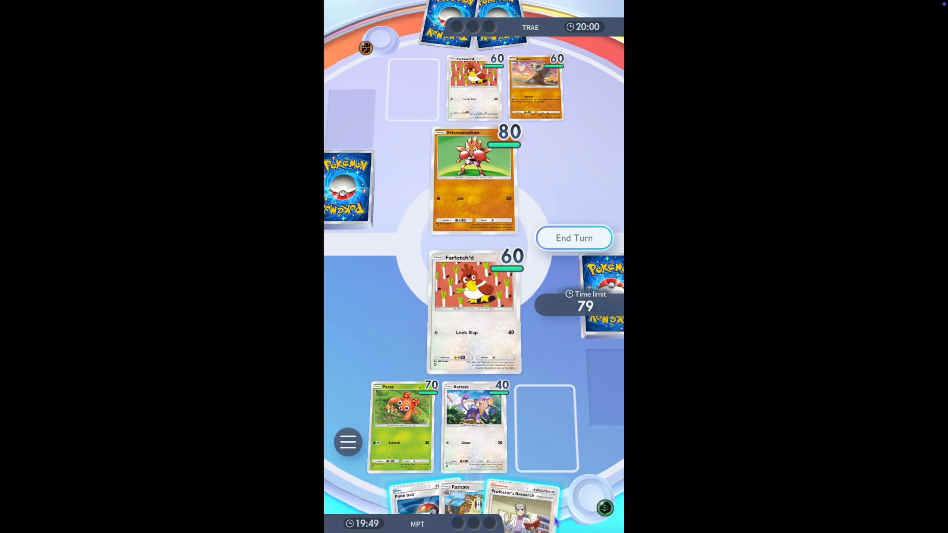
# Play the Professor's Research card from hand during the battle turn
pyautogui.click(526, 505)
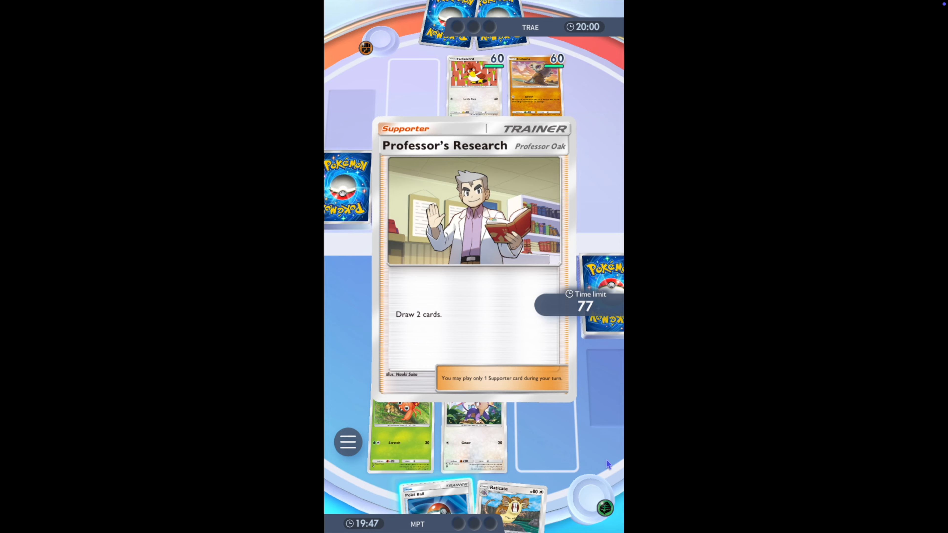
pyautogui.click(402, 442)
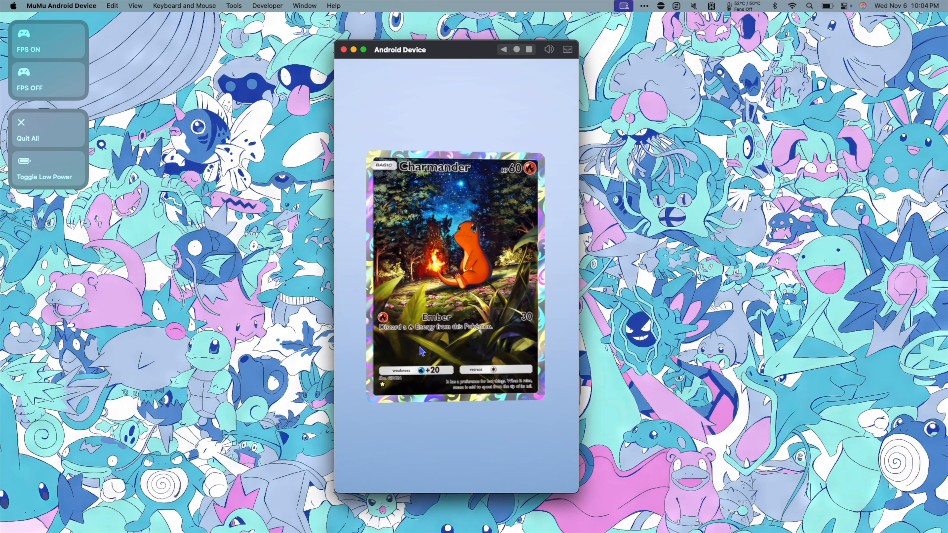
pyautogui.moveTo(484, 338)
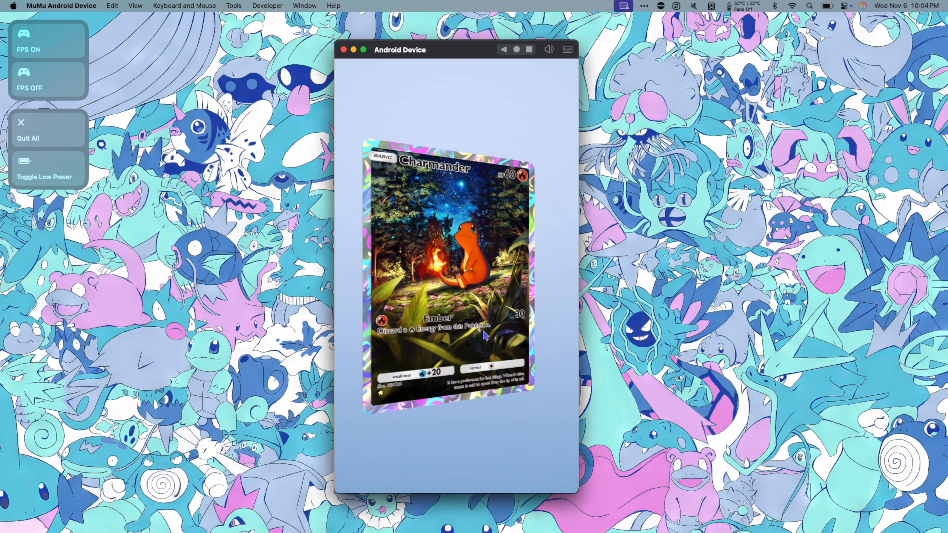